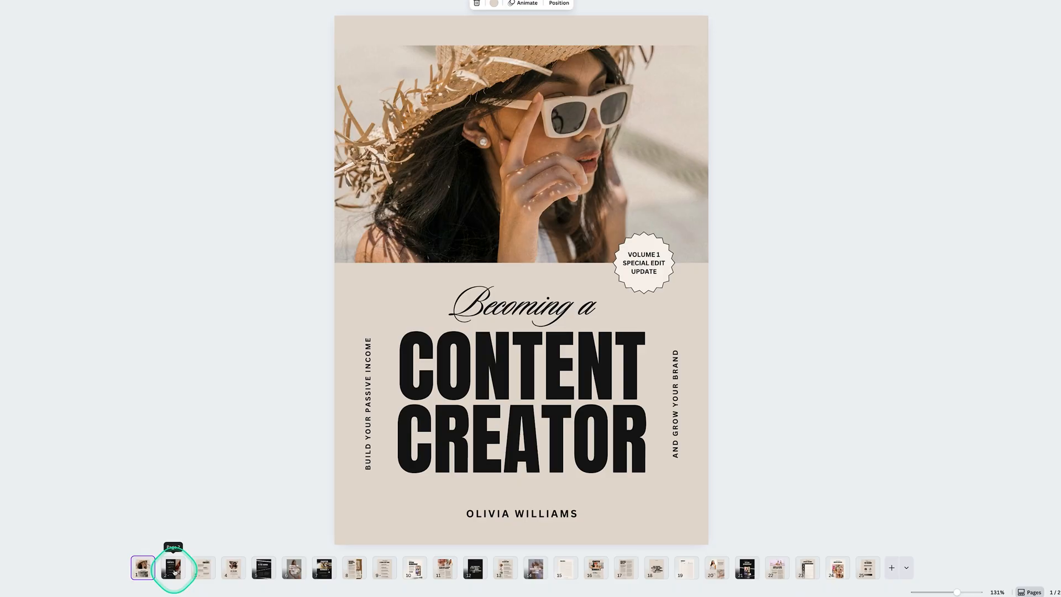
Show the Title Generator example app preview with its keyword form.
{"action": "left_click", "coordinate": [203, 566]}
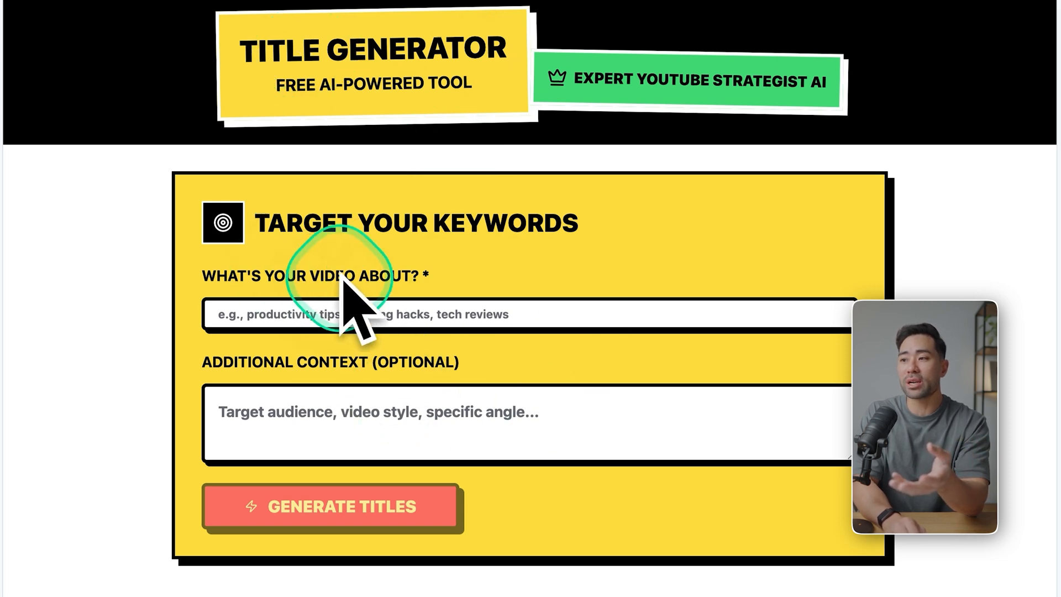
{"action": "mouse_move", "coordinate": [327, 324]}
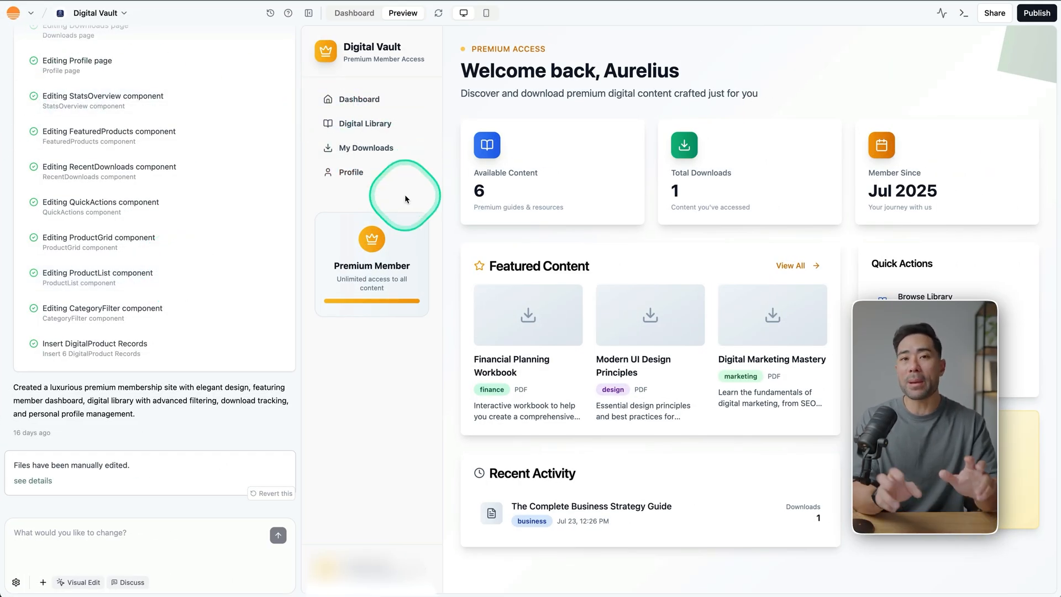
{"action": "mouse_move", "coordinate": [474, 234]}
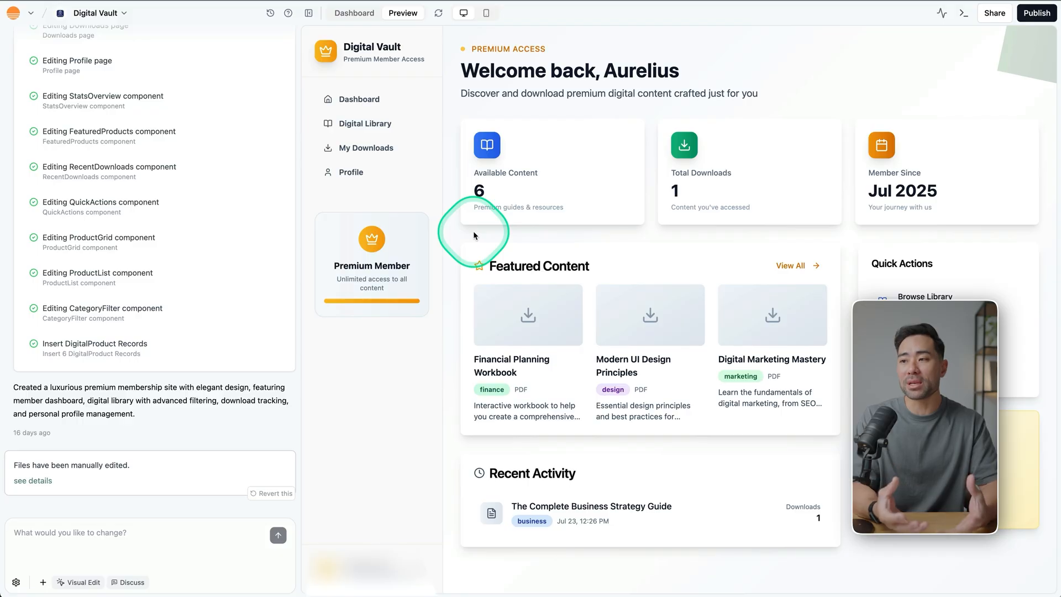
{"action": "mouse_move", "coordinate": [474, 235]}
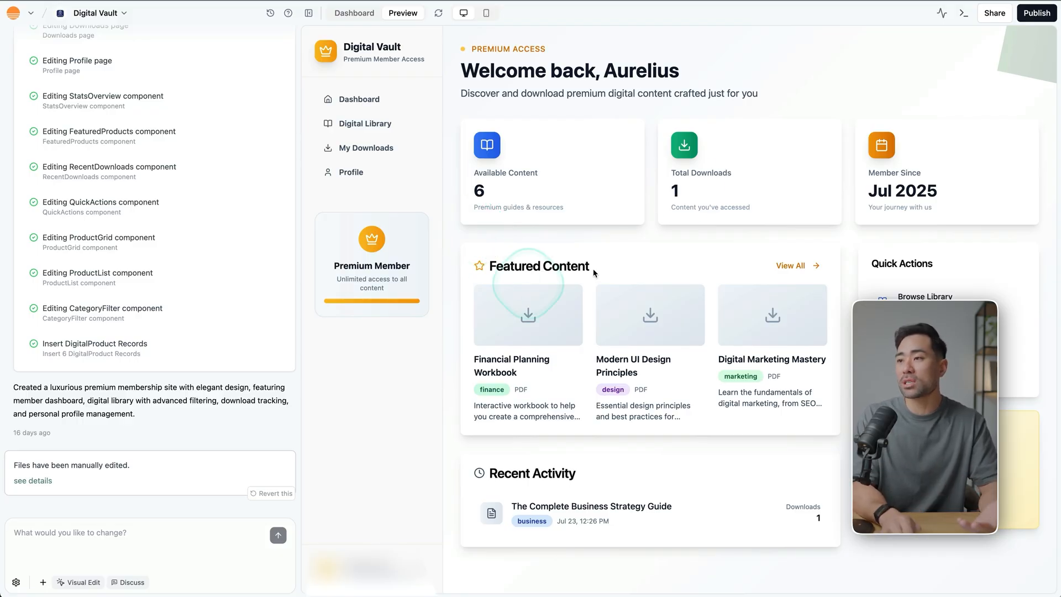
Review the Digital Vault dashboard's Users, DigitalProduct and Download data tables.
{"action": "left_click", "coordinate": [80, 19]}
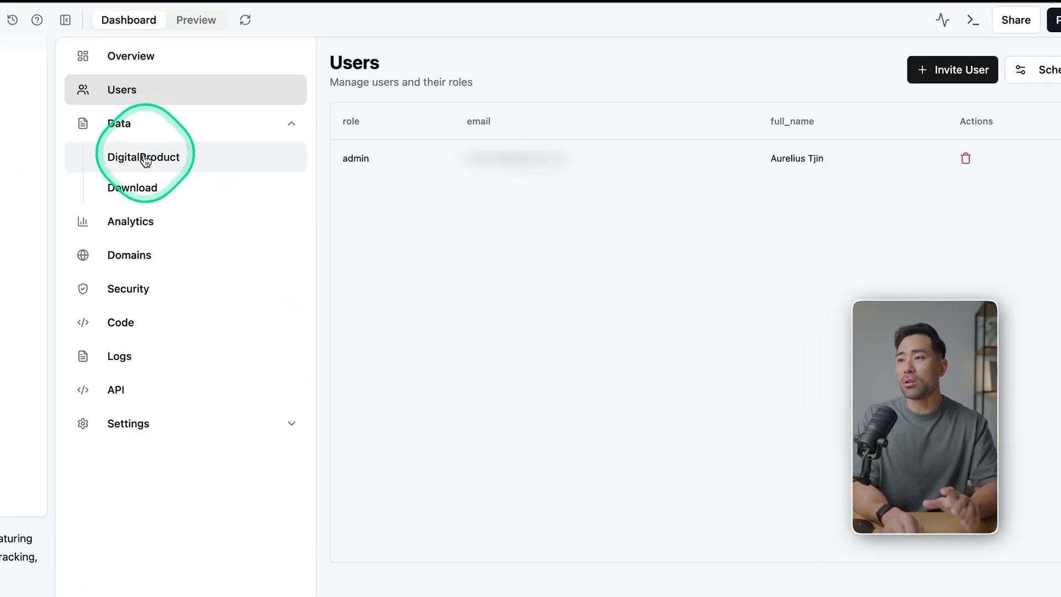
{"action": "left_click", "coordinate": [144, 156]}
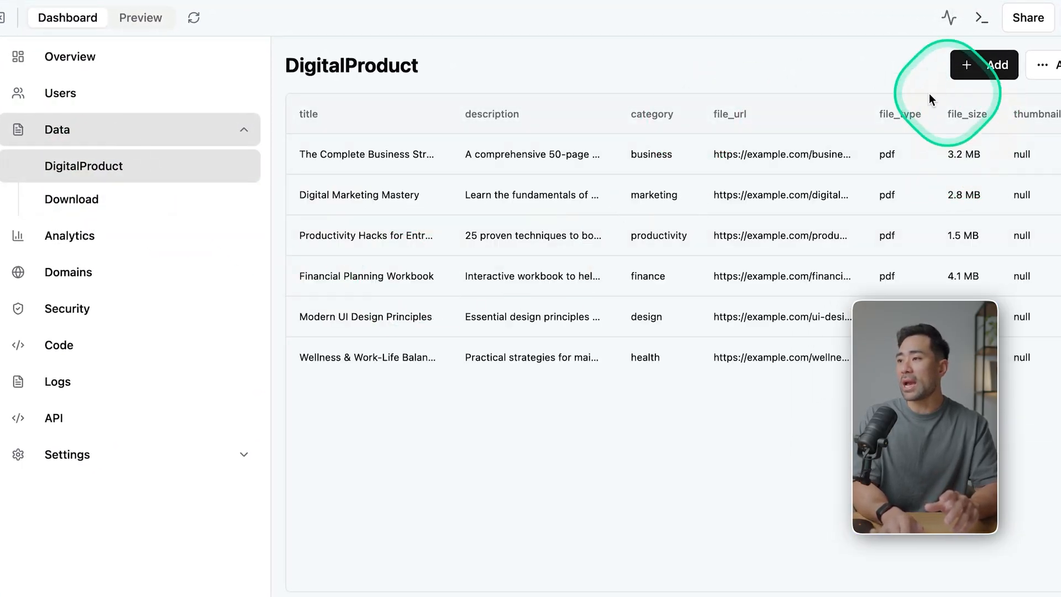
{"action": "left_click", "coordinate": [71, 199]}
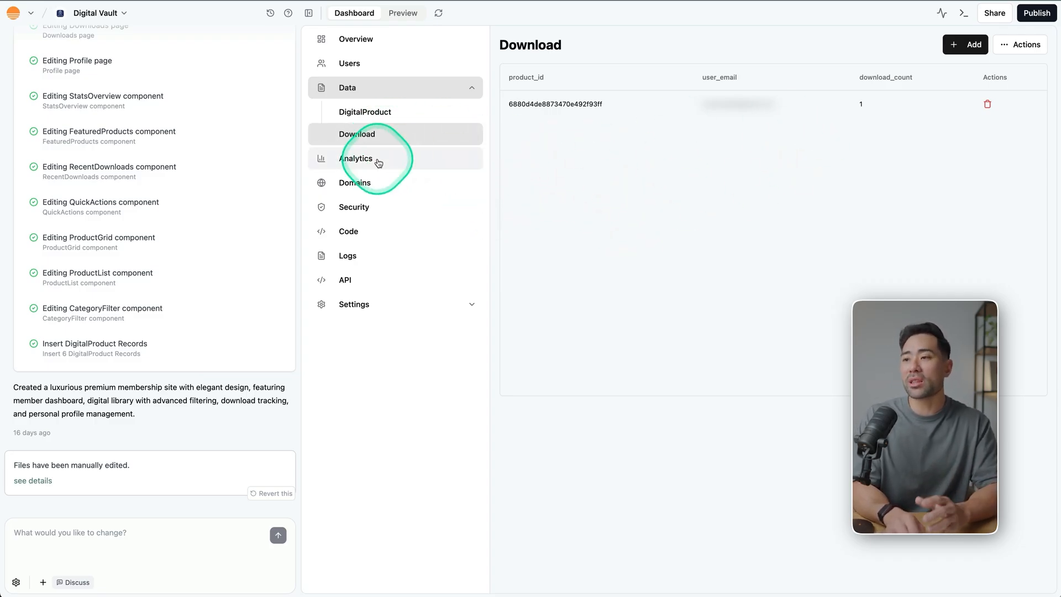
{"action": "left_click", "coordinate": [353, 183]}
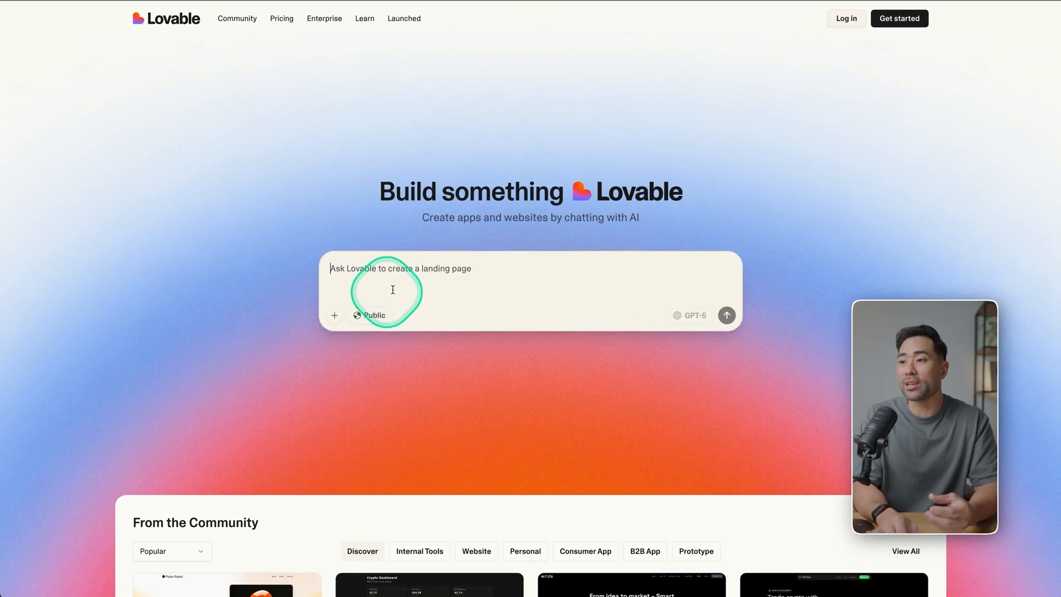
Scroll the Lovable homepage to the From the Community project gallery.
{"action": "scroll", "scroll_direction": "down", "scroll_amount": 3}
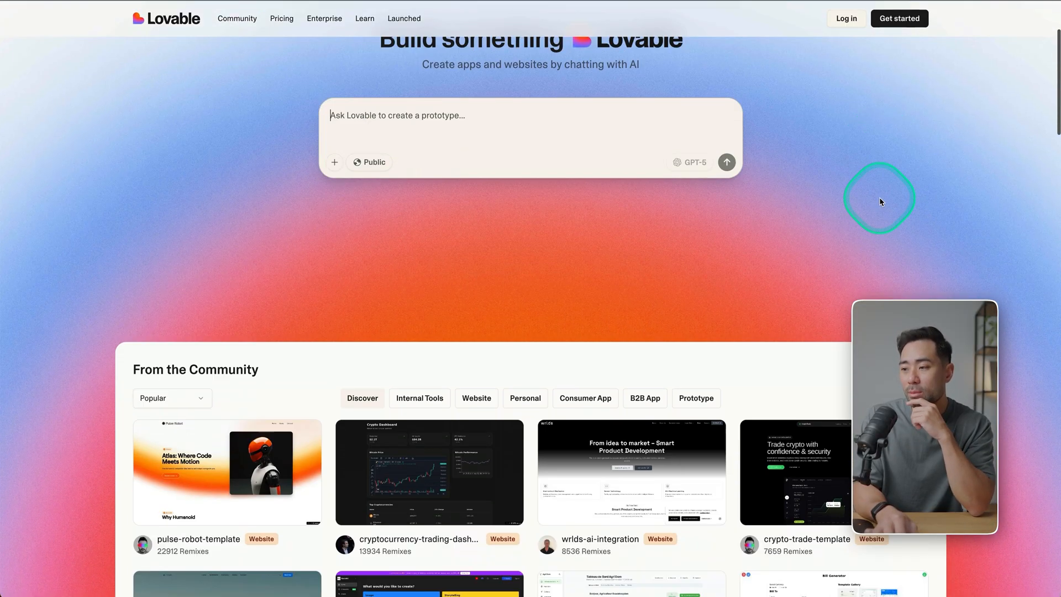
{"action": "scroll", "scroll_direction": "down", "scroll_amount": 3}
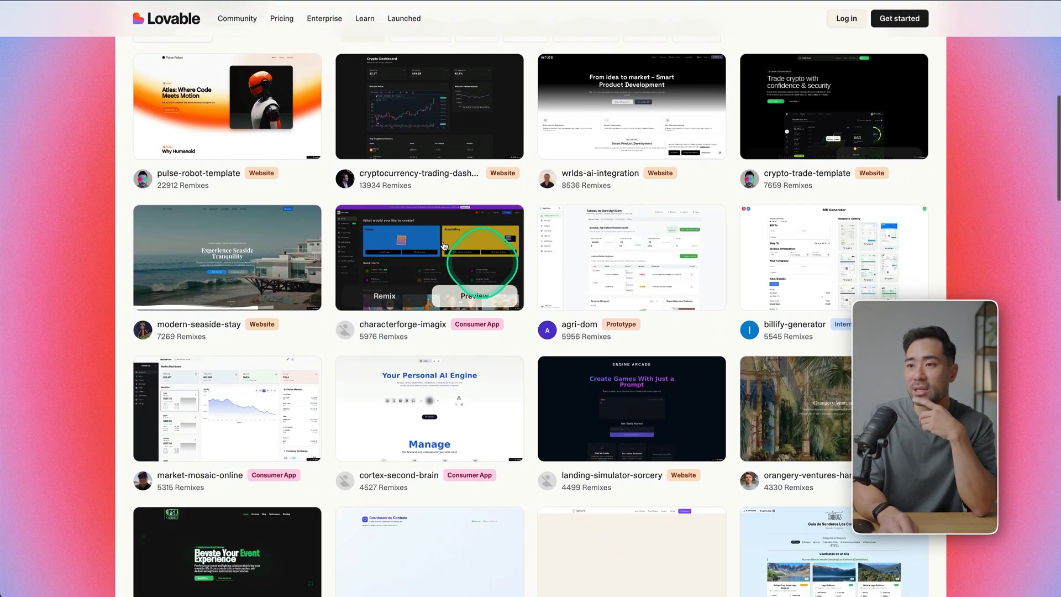
{"action": "scroll", "scroll_direction": "up", "scroll_amount": 3}
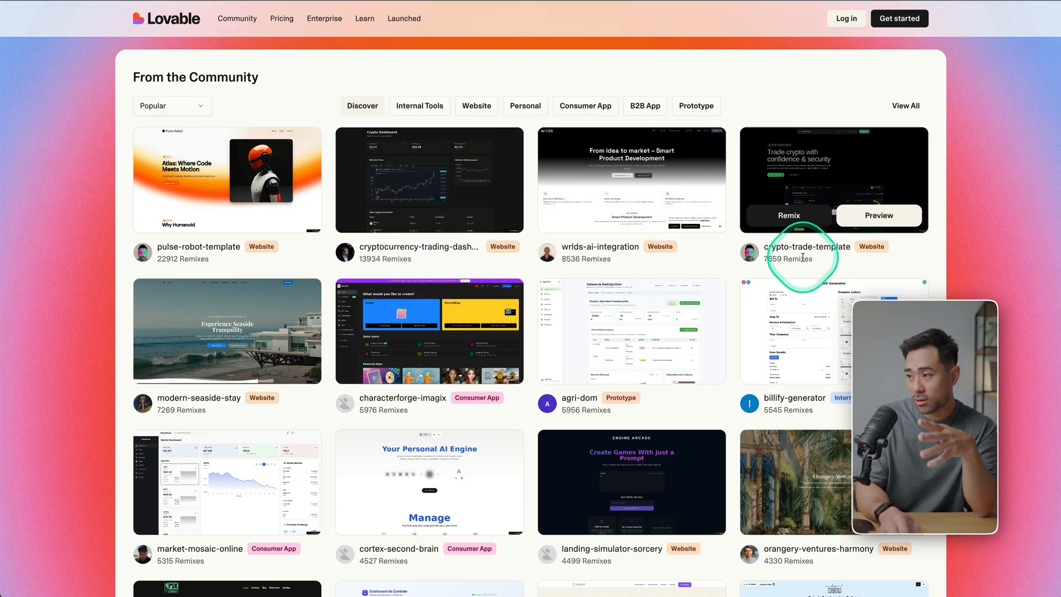
{"action": "scroll", "scroll_direction": "down", "scroll_amount": 3}
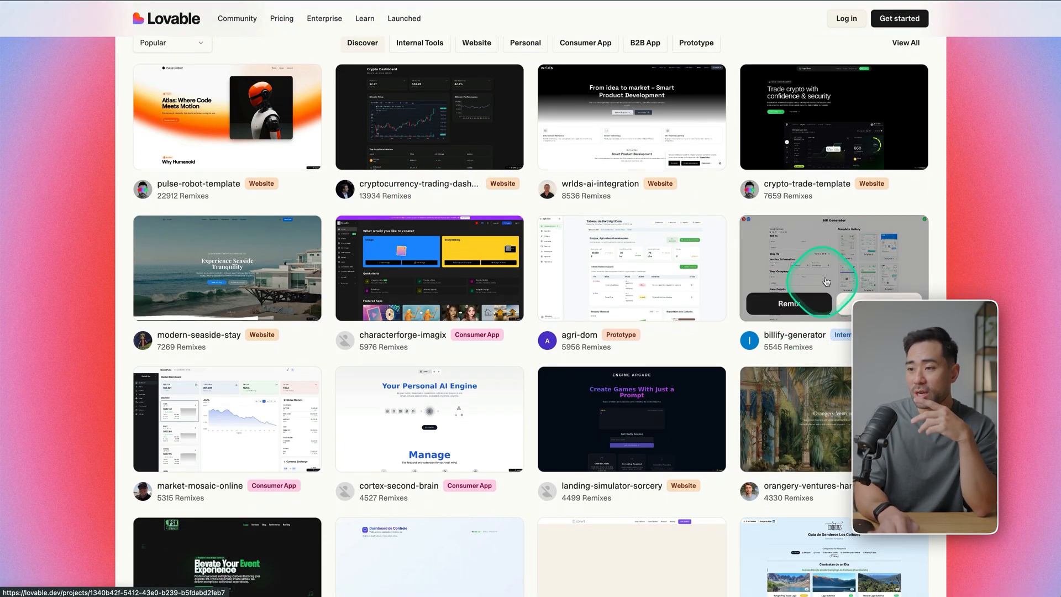
{"action": "scroll", "scroll_direction": "down", "scroll_amount": 3}
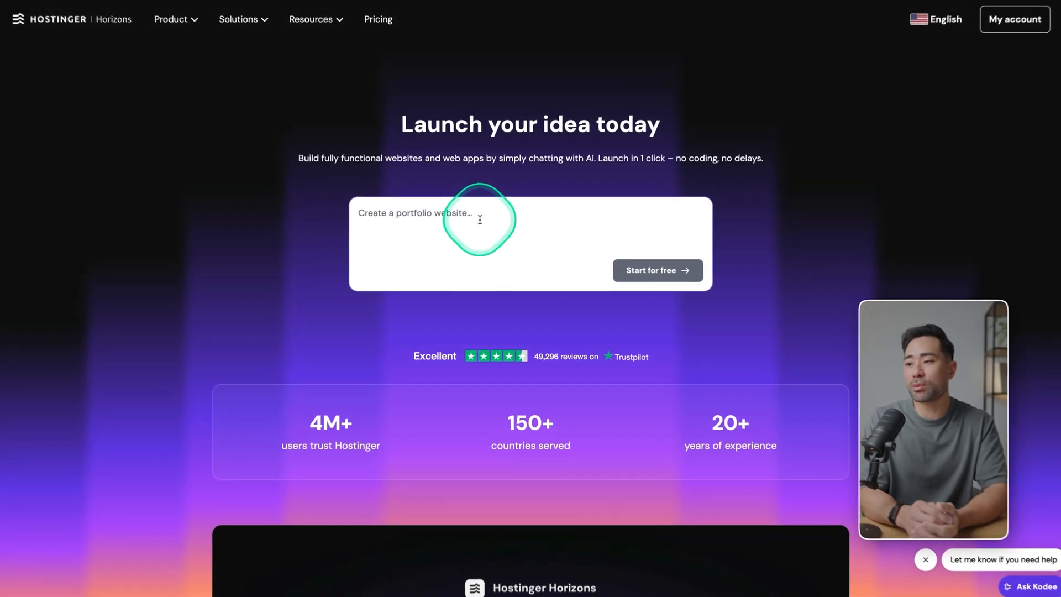
Scroll the Horizons page to the Explorer, Starter, Hobbyist and Hustler pricing cards.
{"action": "scroll", "scroll_direction": "down", "scroll_amount": 3}
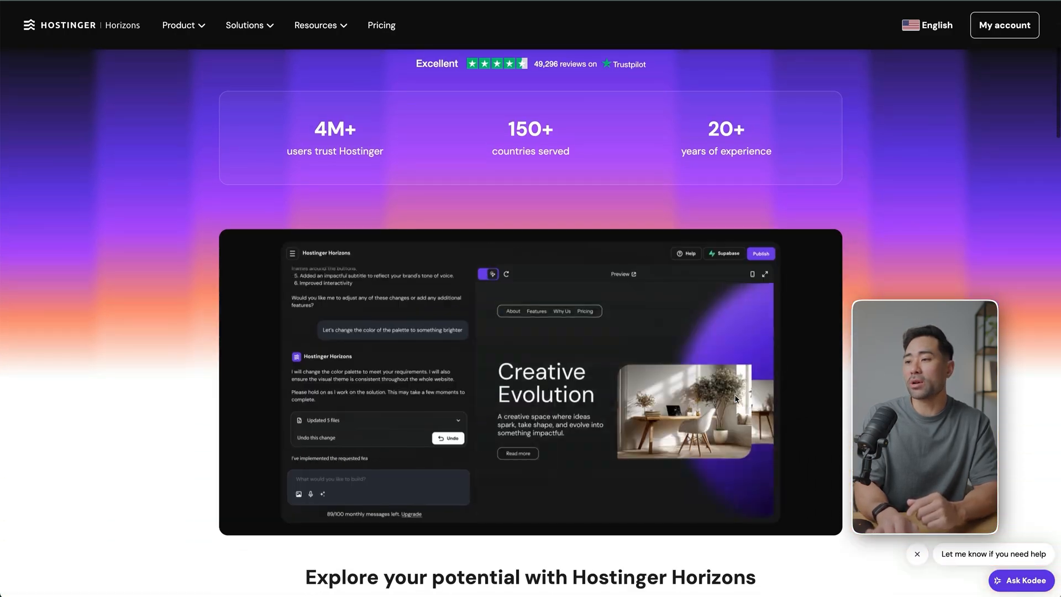
{"action": "scroll", "scroll_direction": "up", "scroll_amount": 3}
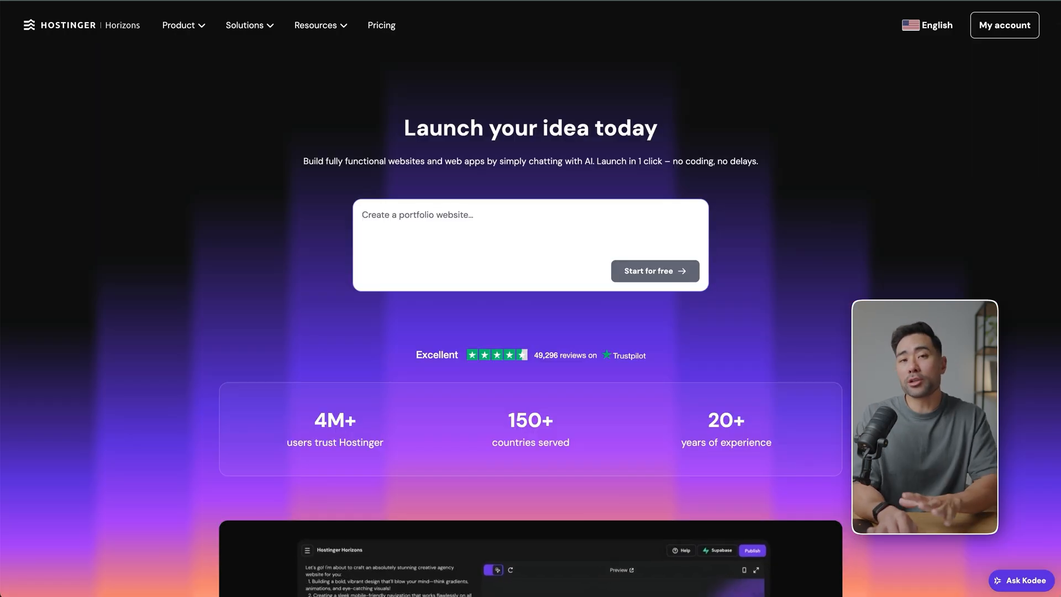
{"action": "scroll", "scroll_direction": "down", "scroll_amount": 3}
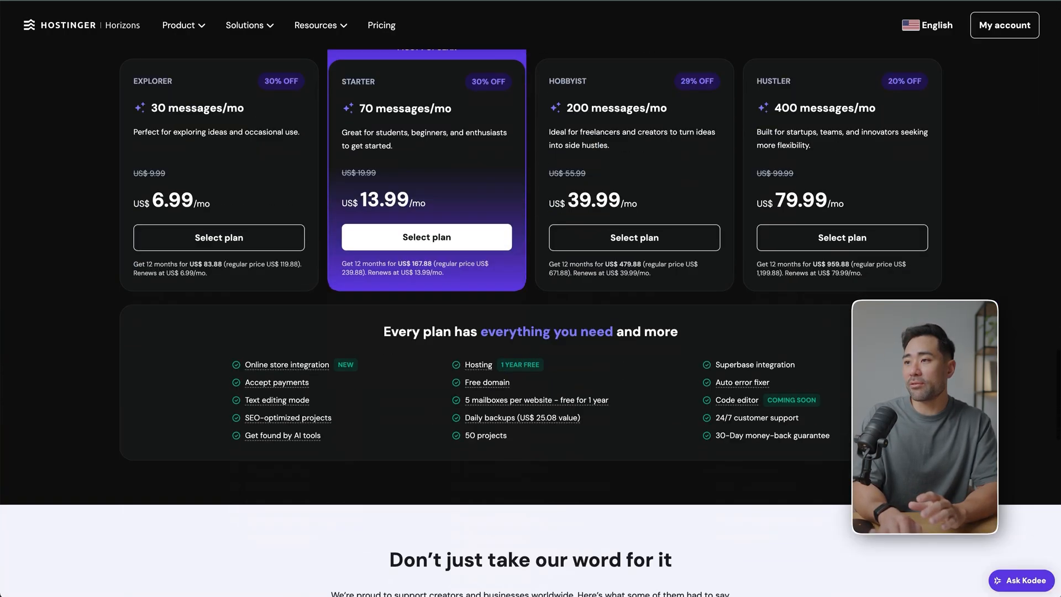
{"action": "scroll", "scroll_direction": "up", "scroll_amount": 3}
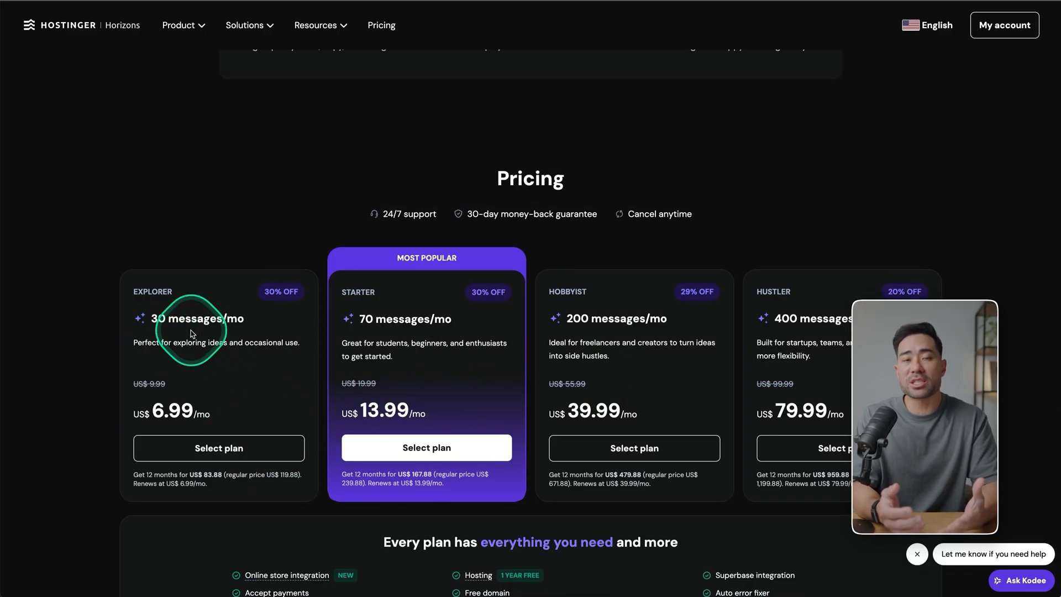
{"action": "mouse_move", "coordinate": [694, 214]}
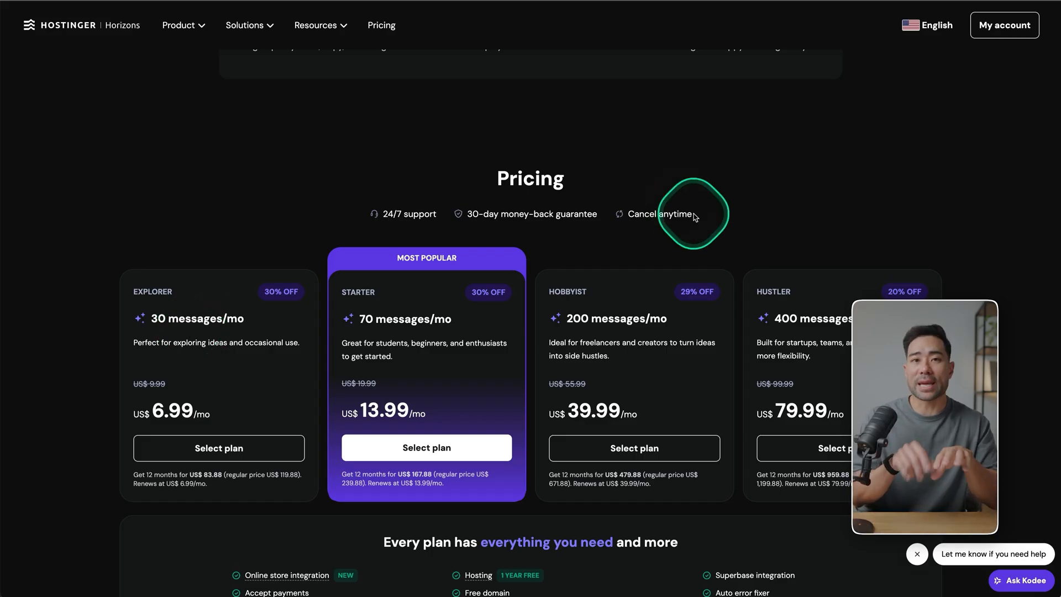
{"action": "mouse_move", "coordinate": [217, 339]}
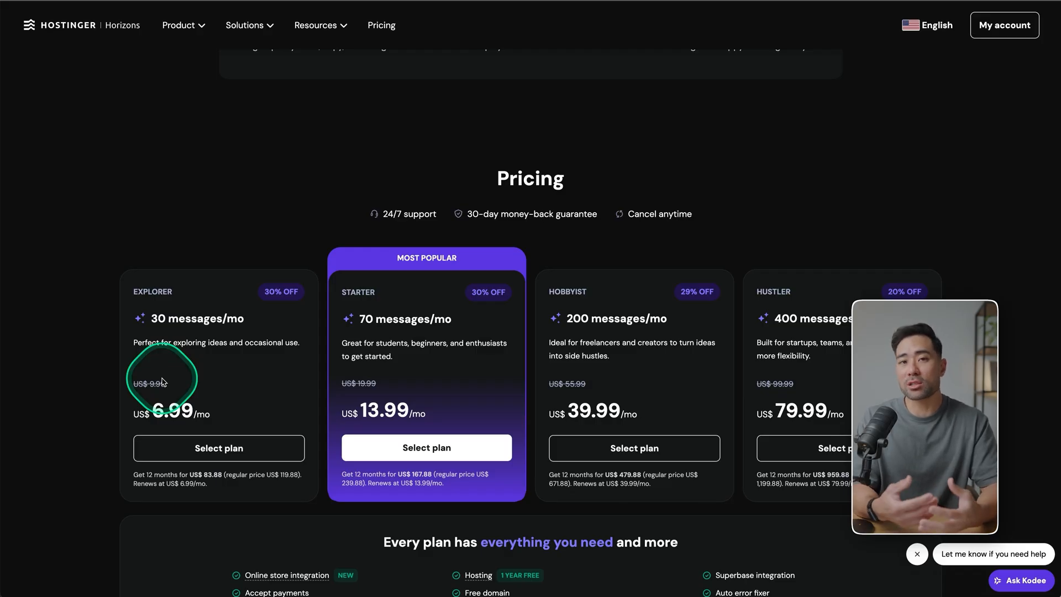
{"action": "mouse_move", "coordinate": [177, 422]}
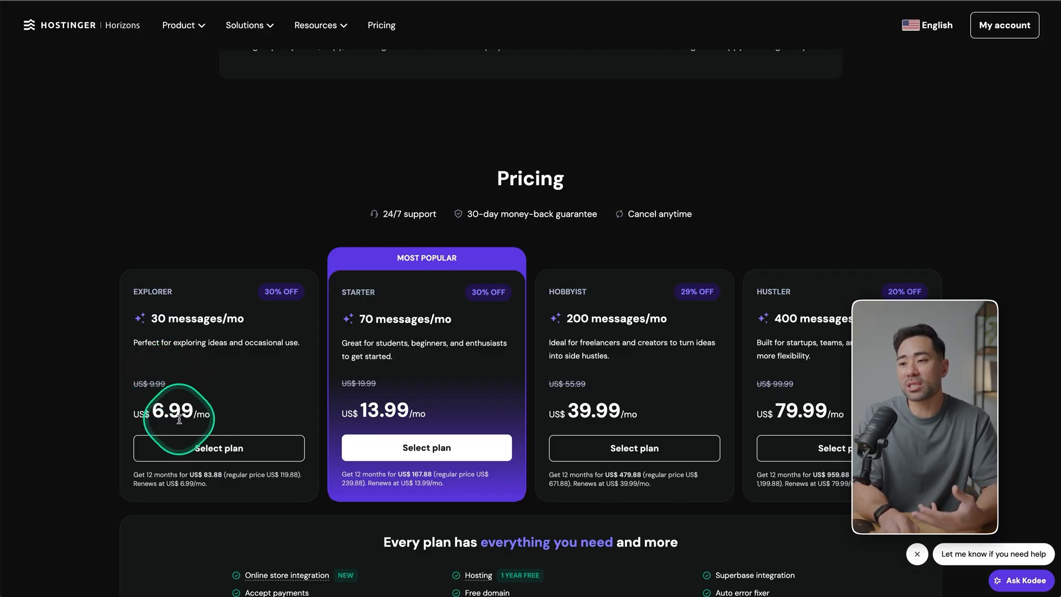
{"action": "mouse_move", "coordinate": [478, 414]}
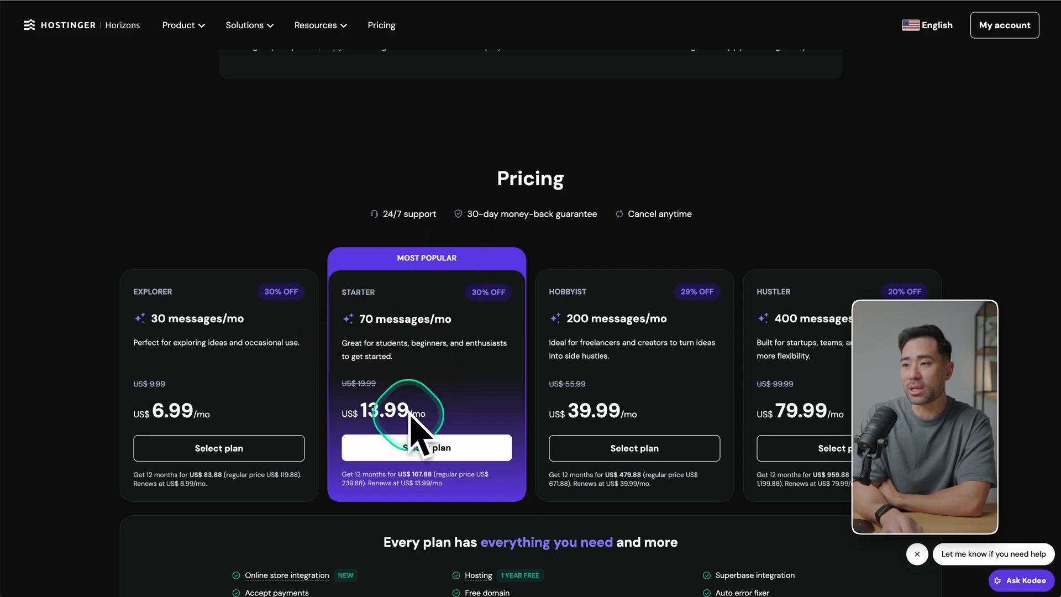
{"action": "mouse_move", "coordinate": [379, 325]}
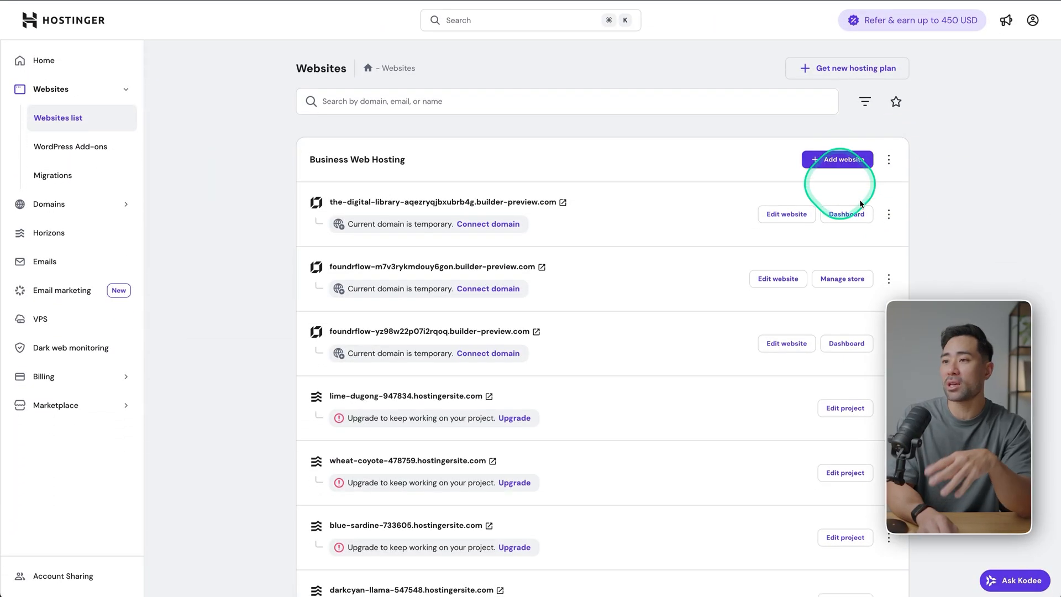
View the hPanel websites list, then return to the Horizons landing page.
{"action": "left_click", "coordinate": [842, 159]}
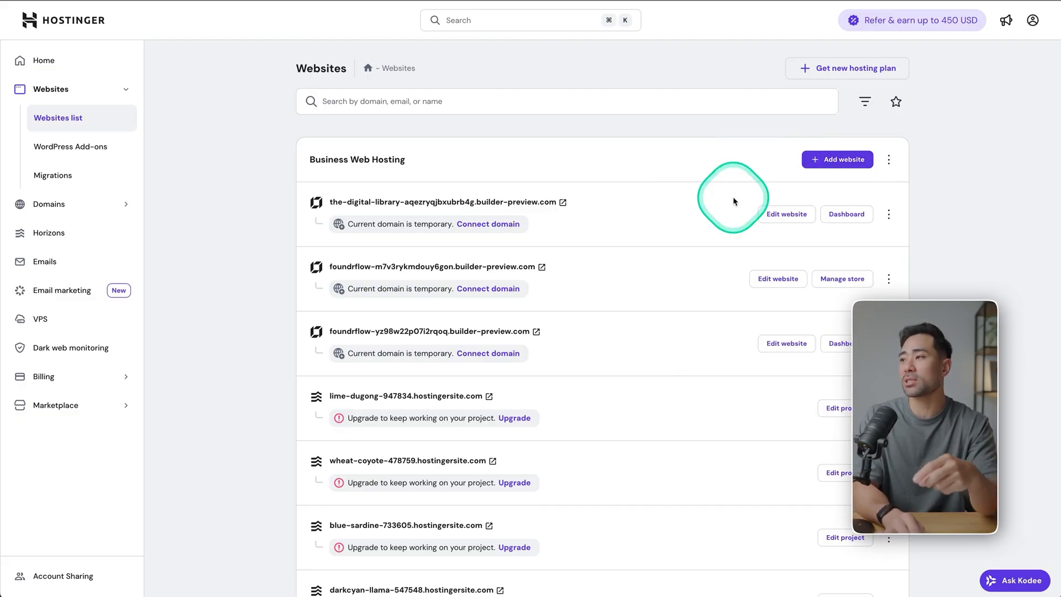
{"action": "left_click", "coordinate": [47, 232]}
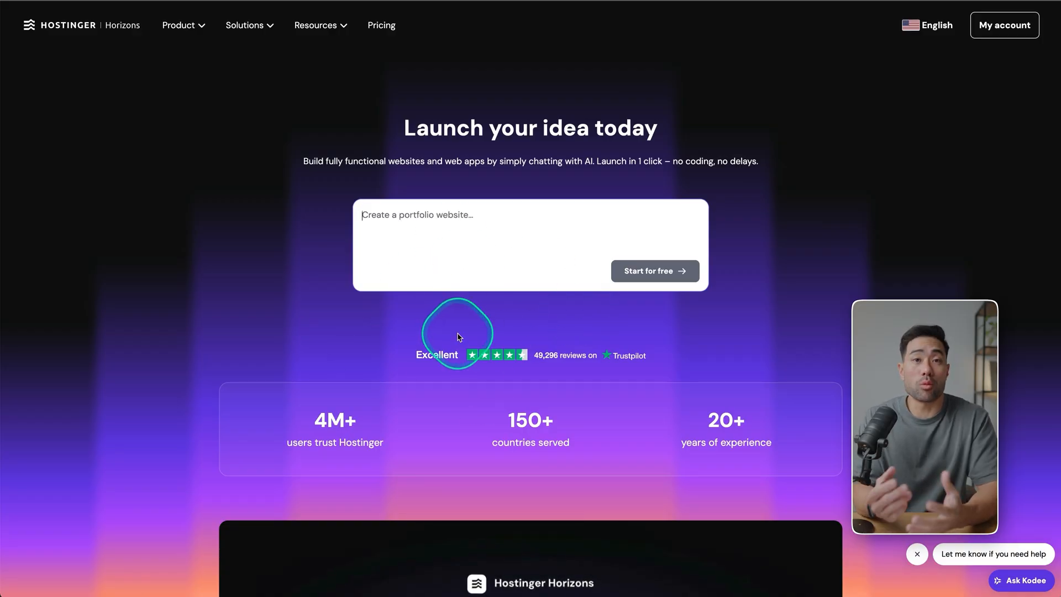
{"action": "left_click", "coordinate": [653, 270]}
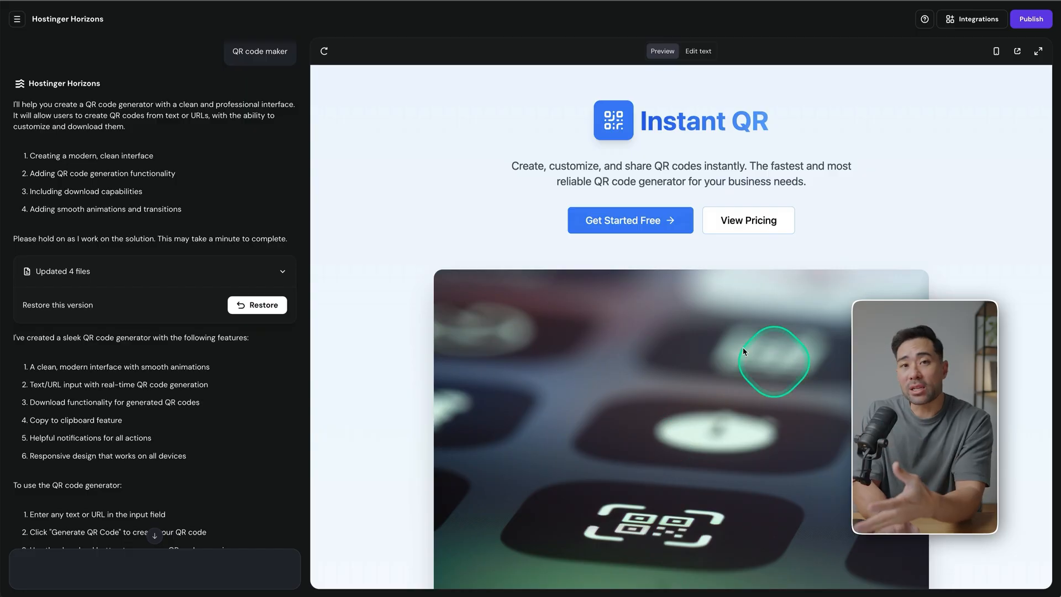
{"action": "mouse_move", "coordinate": [236, 125]}
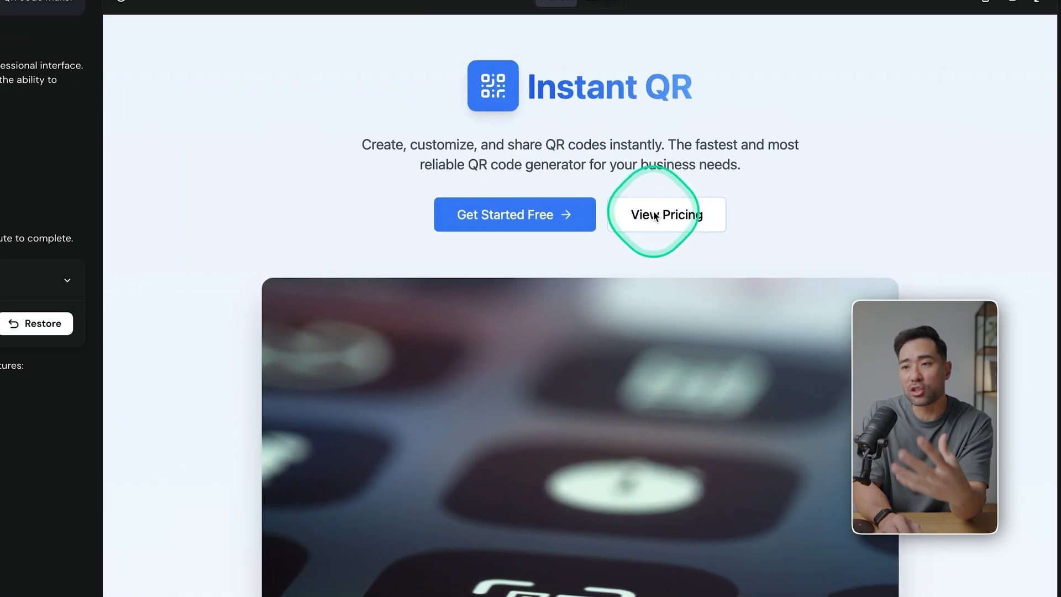
{"action": "scroll", "scroll_direction": "down", "scroll_amount": 3}
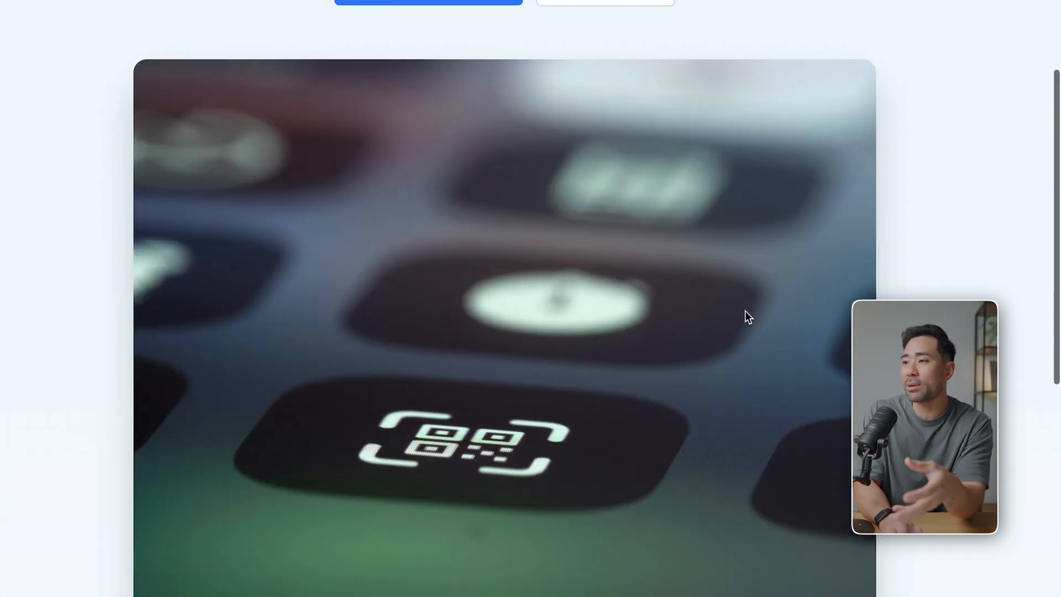
{"action": "scroll", "scroll_direction": "down", "scroll_amount": 3}
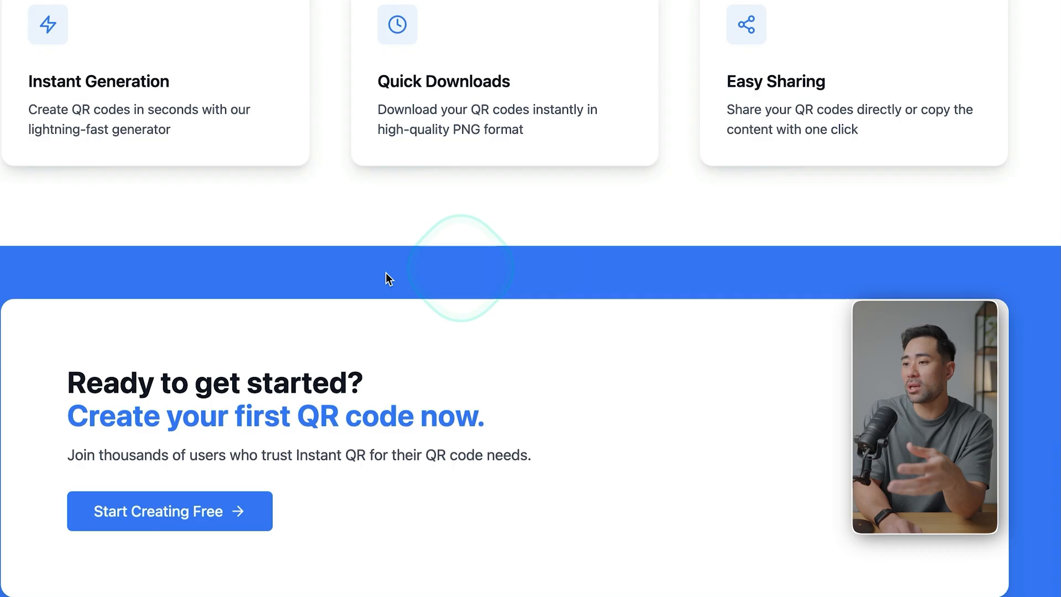
{"action": "left_click", "coordinate": [169, 510]}
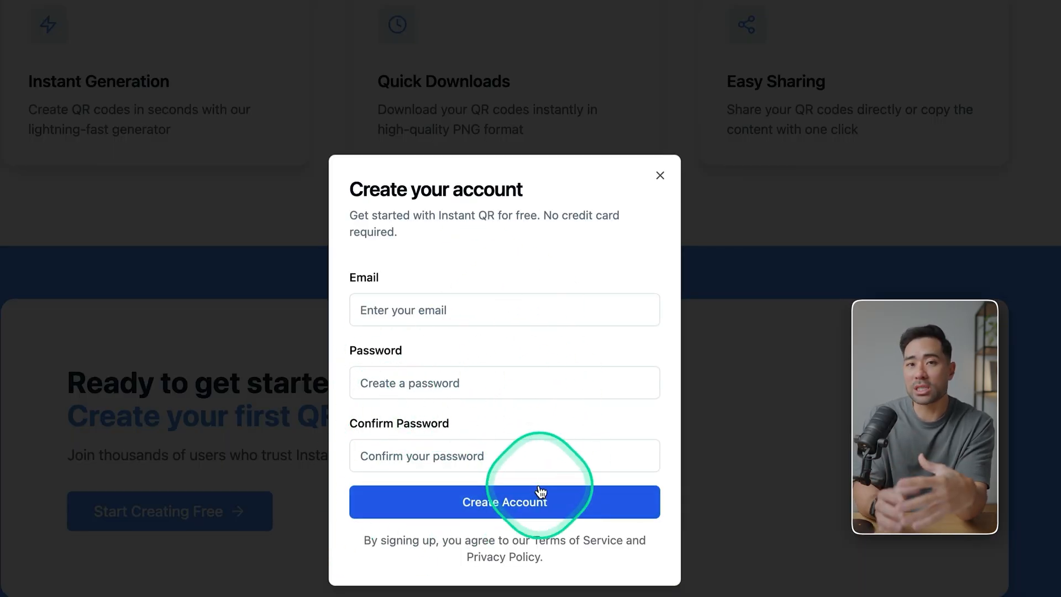
{"action": "left_click", "coordinate": [659, 176]}
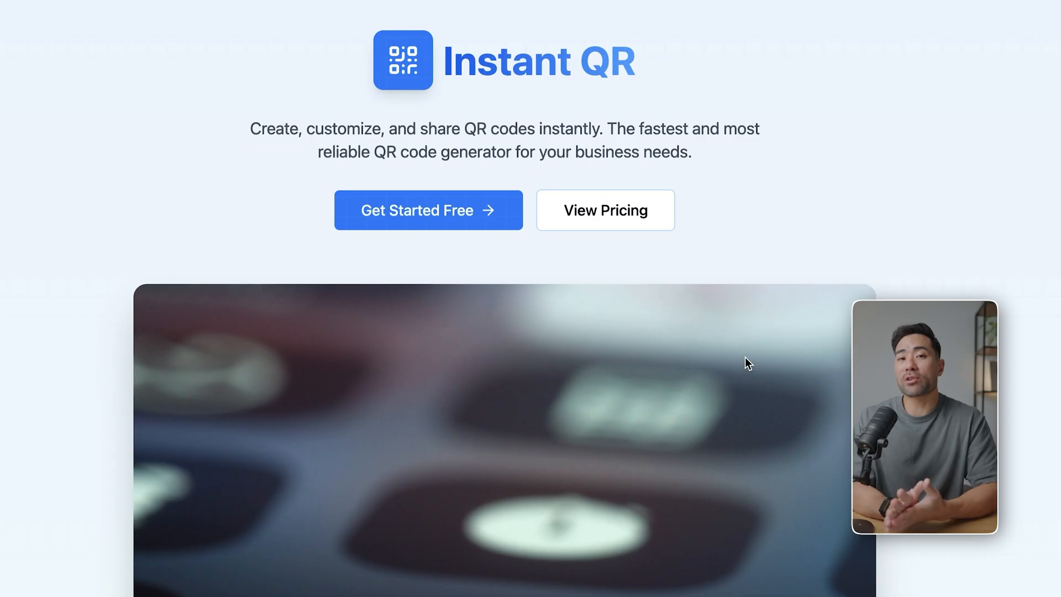
{"action": "left_click", "coordinate": [727, 312]}
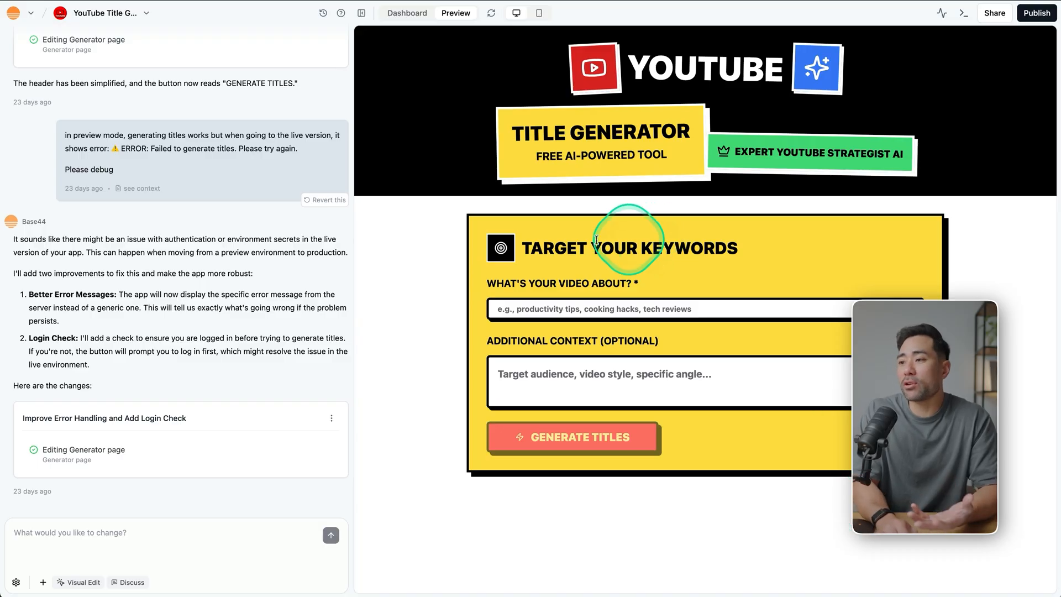
Set the YouTube Title Generator's App Visibility to Public (Login Required) from the Dashboard.
{"action": "left_click", "coordinate": [405, 13]}
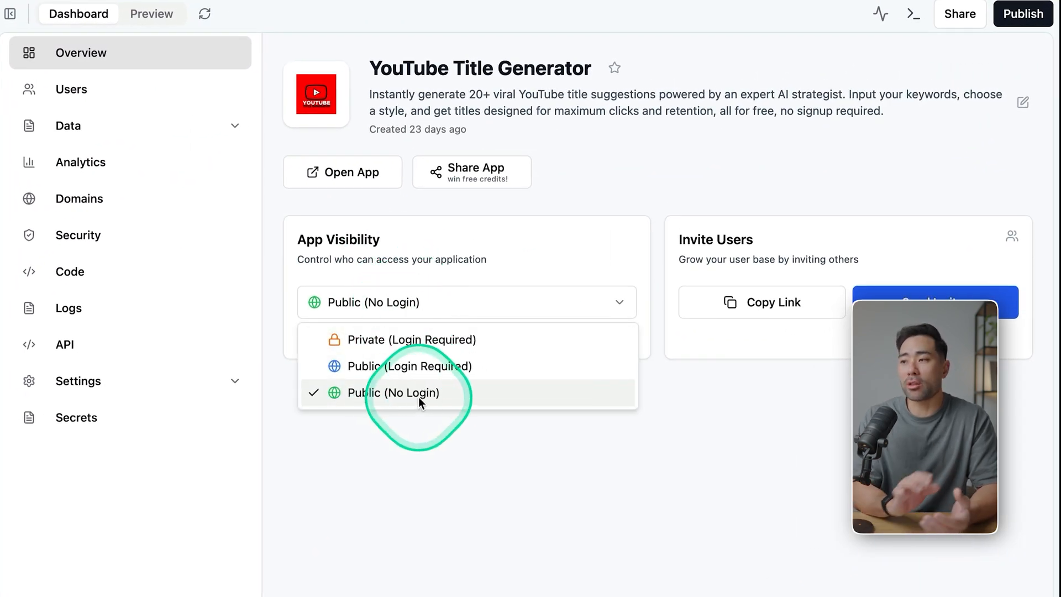
{"action": "left_click", "coordinate": [392, 393]}
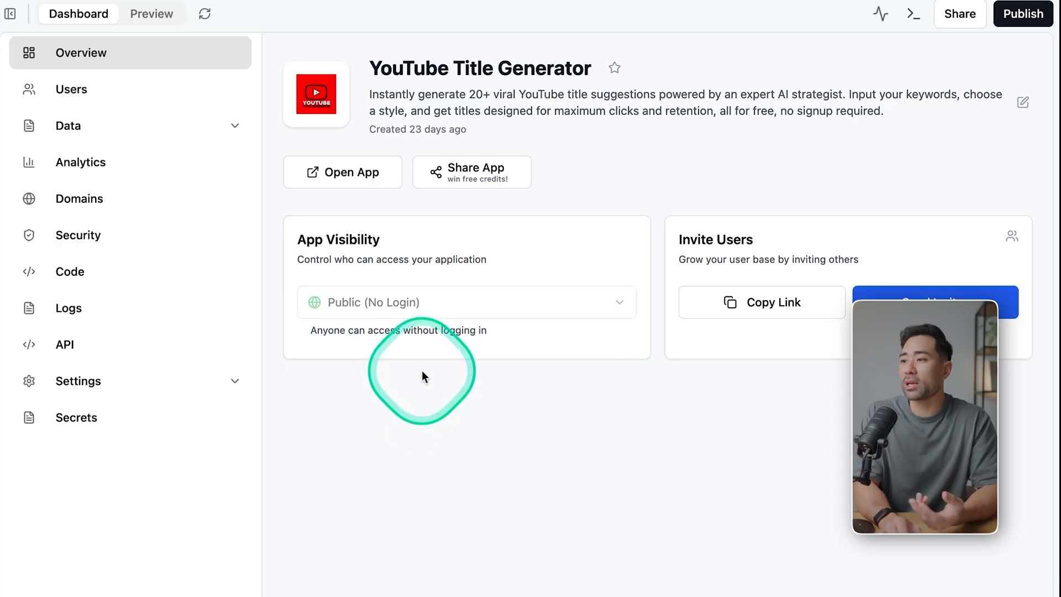
{"action": "left_click", "coordinate": [465, 302]}
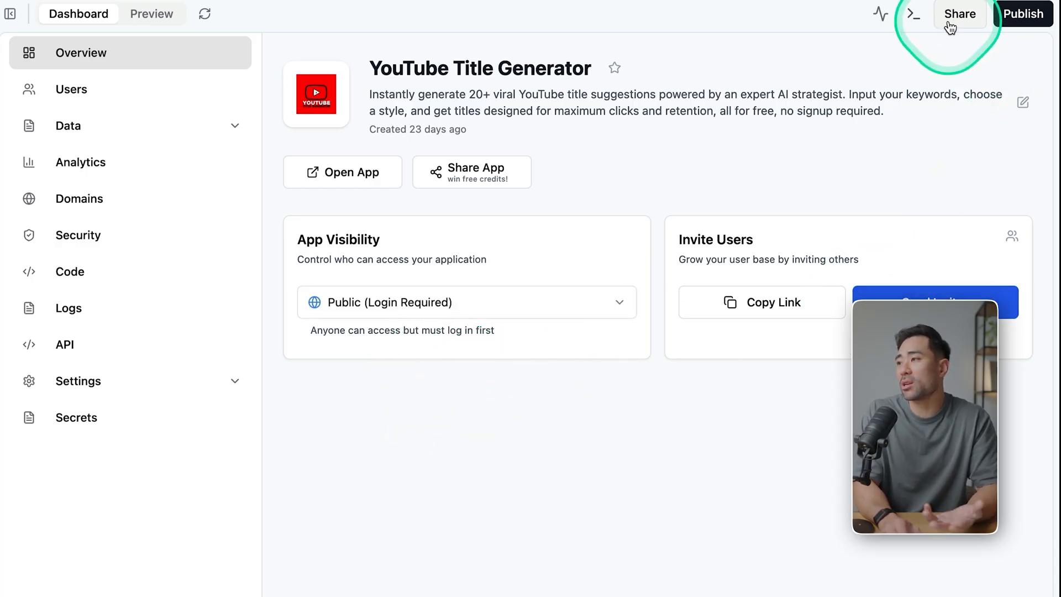
{"action": "left_click", "coordinate": [958, 14]}
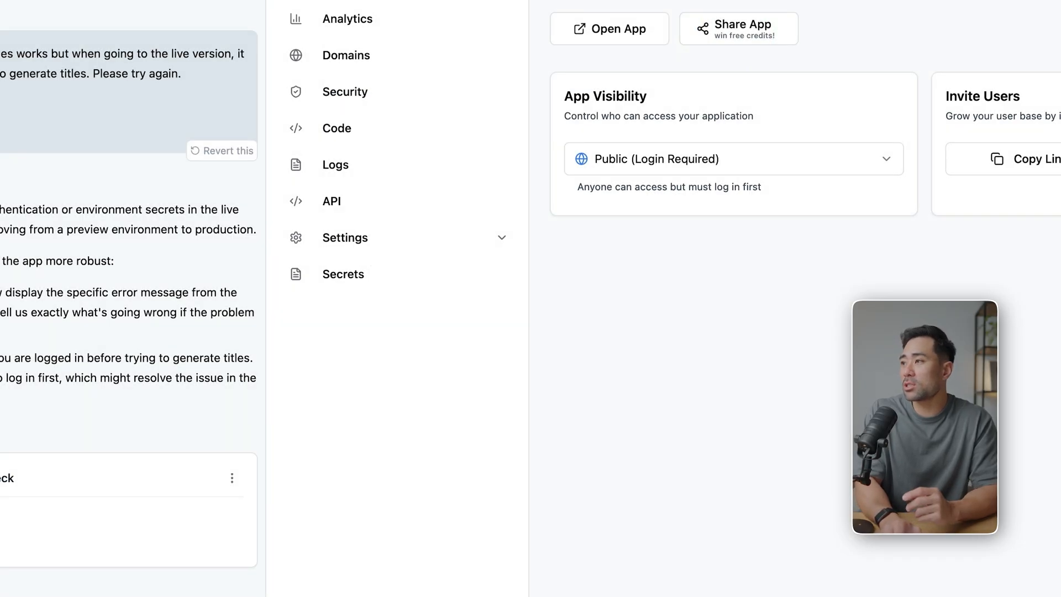
View the live apps' sign-in screens, trying Continue with Google and the Sign up link.
{"action": "left_click", "coordinate": [609, 29]}
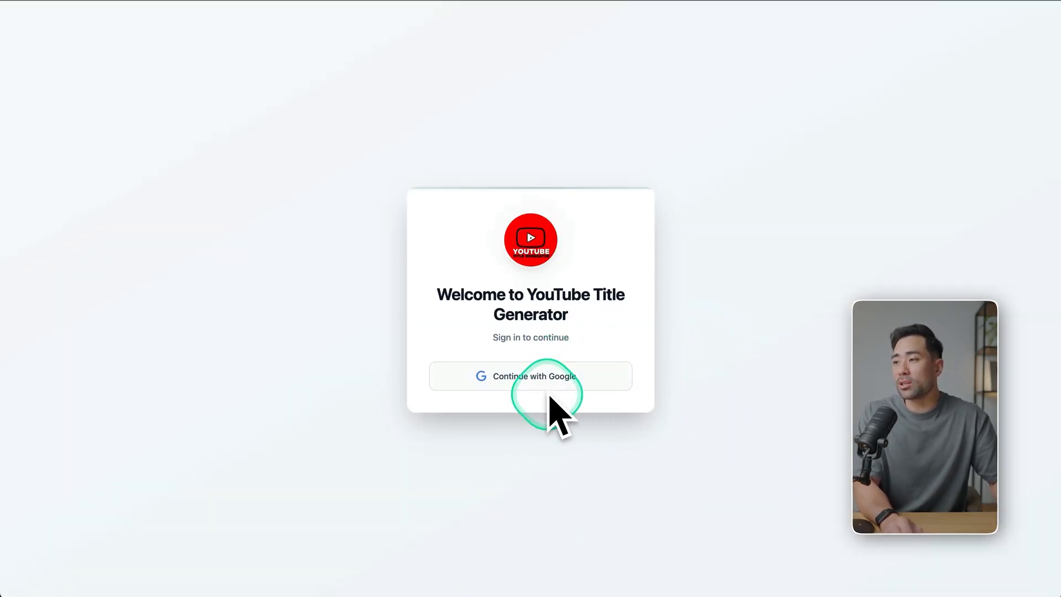
{"action": "left_click", "coordinate": [531, 376]}
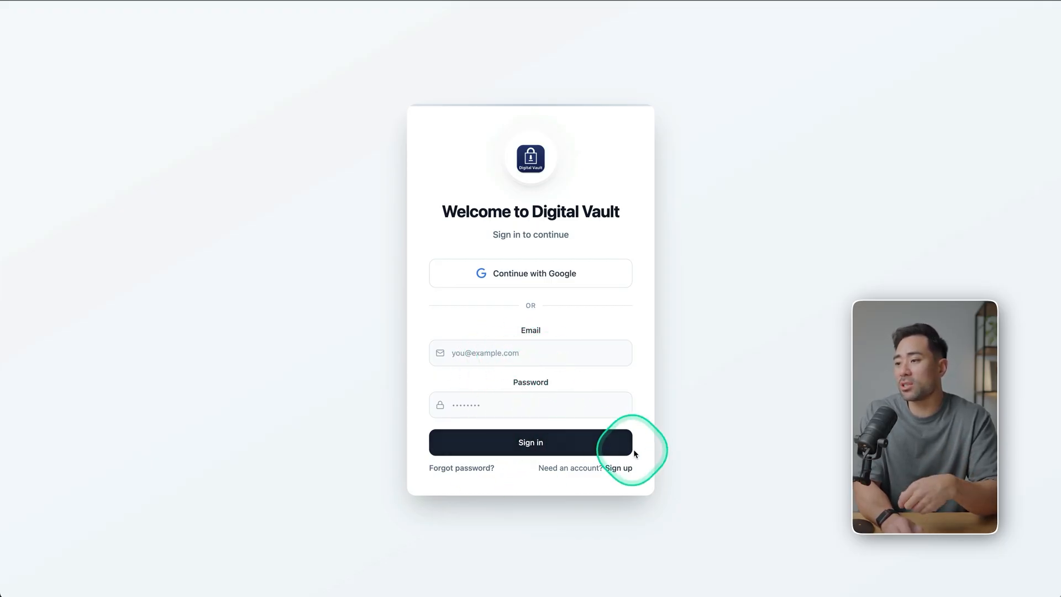
{"action": "left_click", "coordinate": [530, 442]}
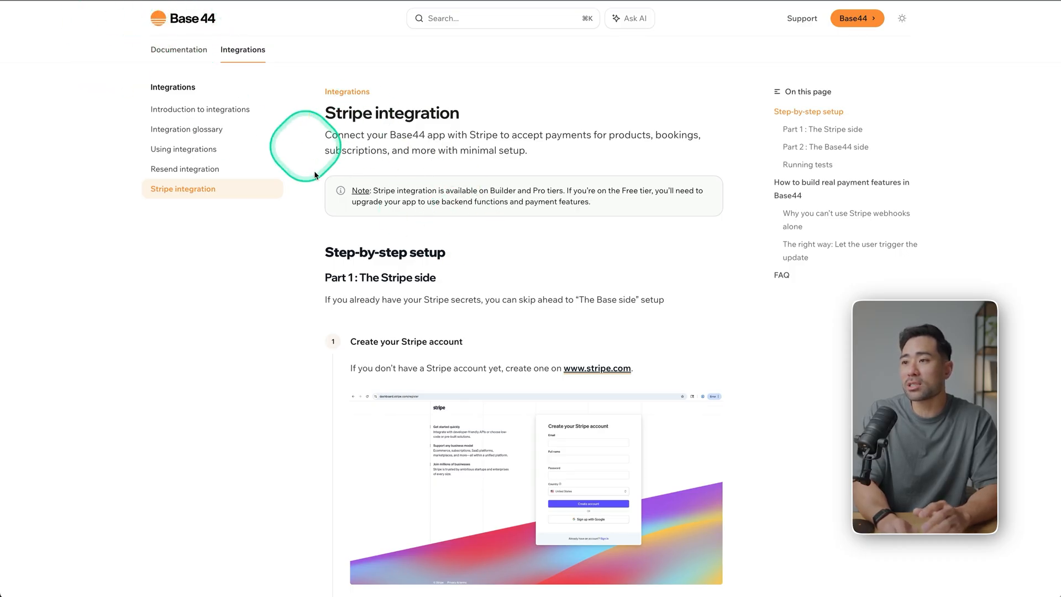
Scroll through Part 1 of the Stripe guide: backend activation and connecting Stripe.
{"action": "scroll", "scroll_direction": "down", "scroll_amount": 3}
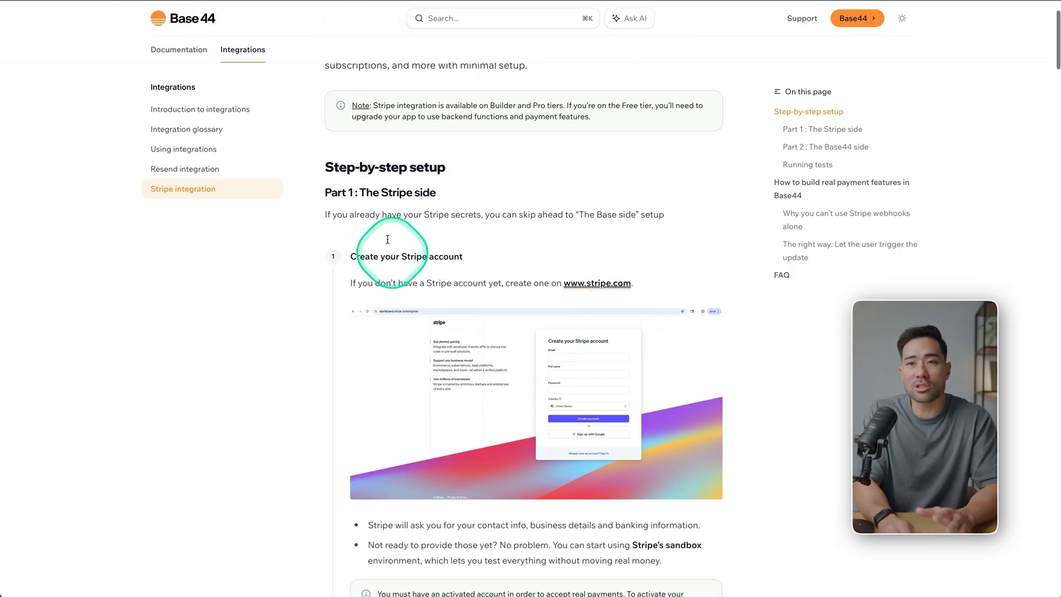
{"action": "scroll", "scroll_direction": "down", "scroll_amount": 3}
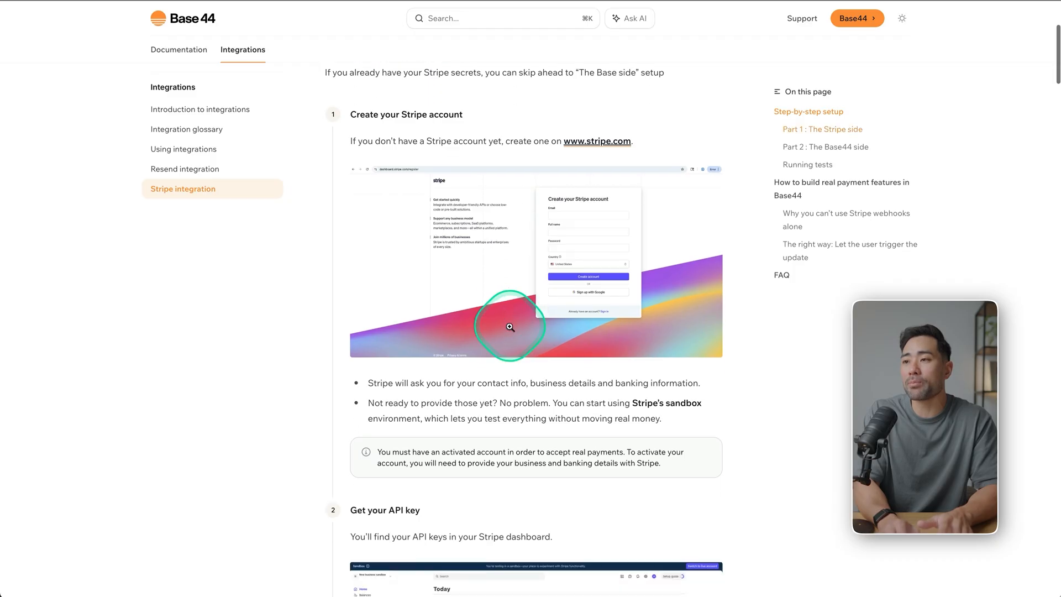
{"action": "scroll", "scroll_direction": "down", "scroll_amount": 3}
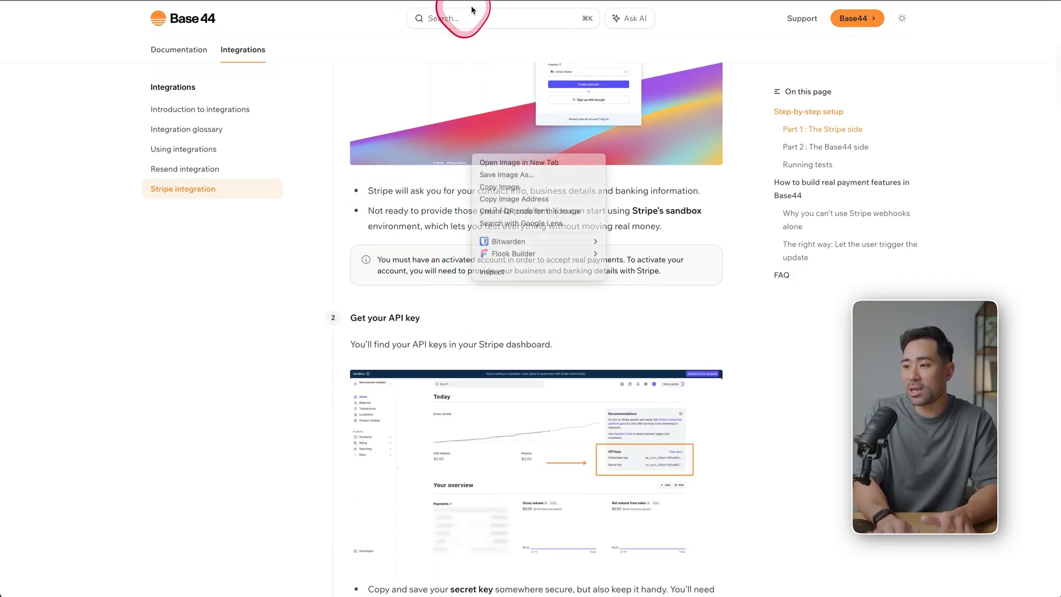
{"action": "scroll", "scroll_direction": "down", "scroll_amount": 3}
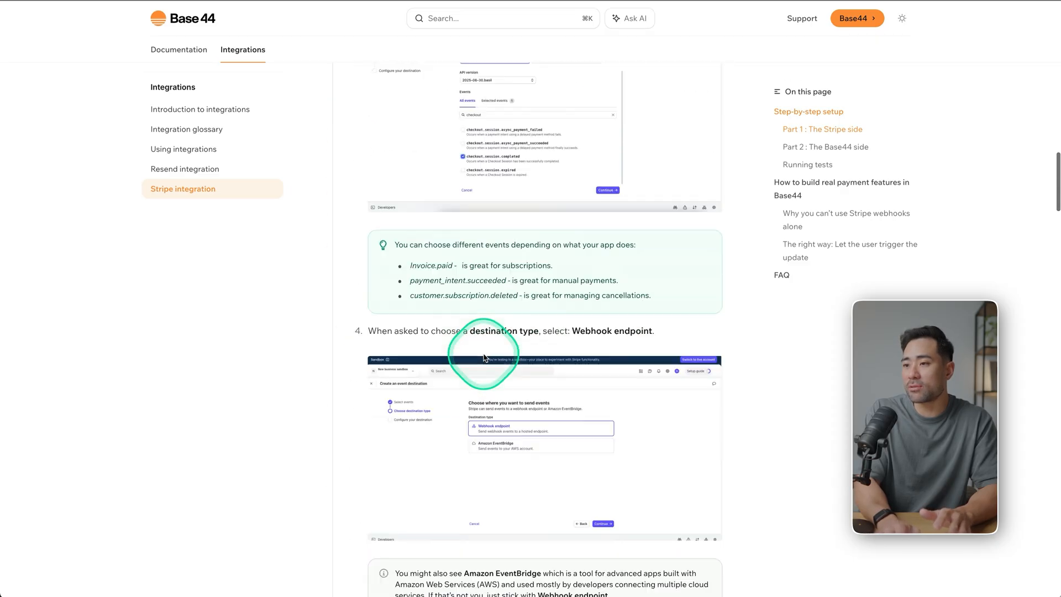
{"action": "scroll", "scroll_direction": "down", "scroll_amount": 3}
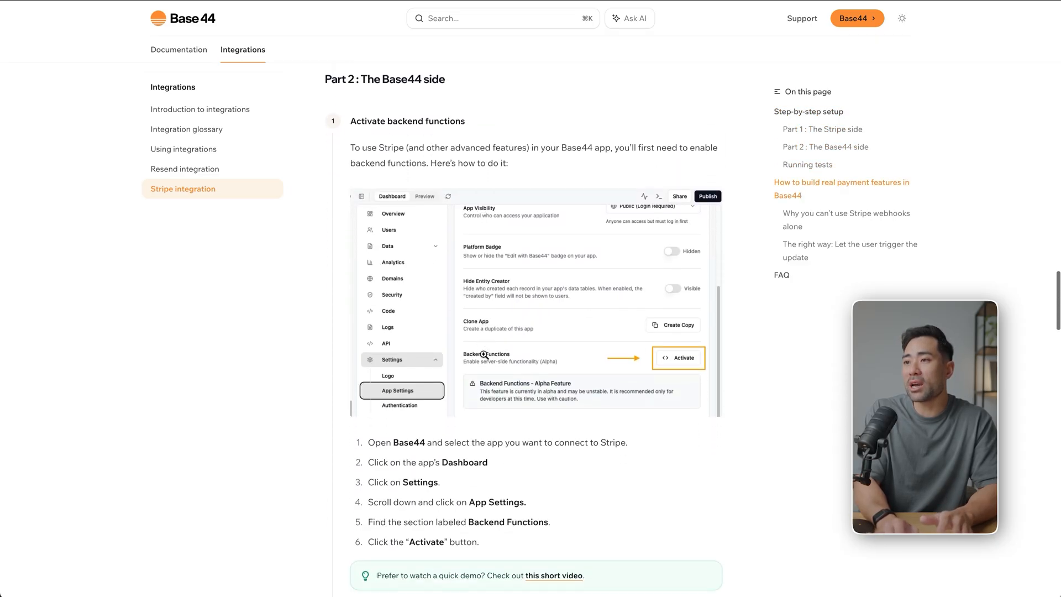
{"action": "scroll", "scroll_direction": "down", "scroll_amount": 3}
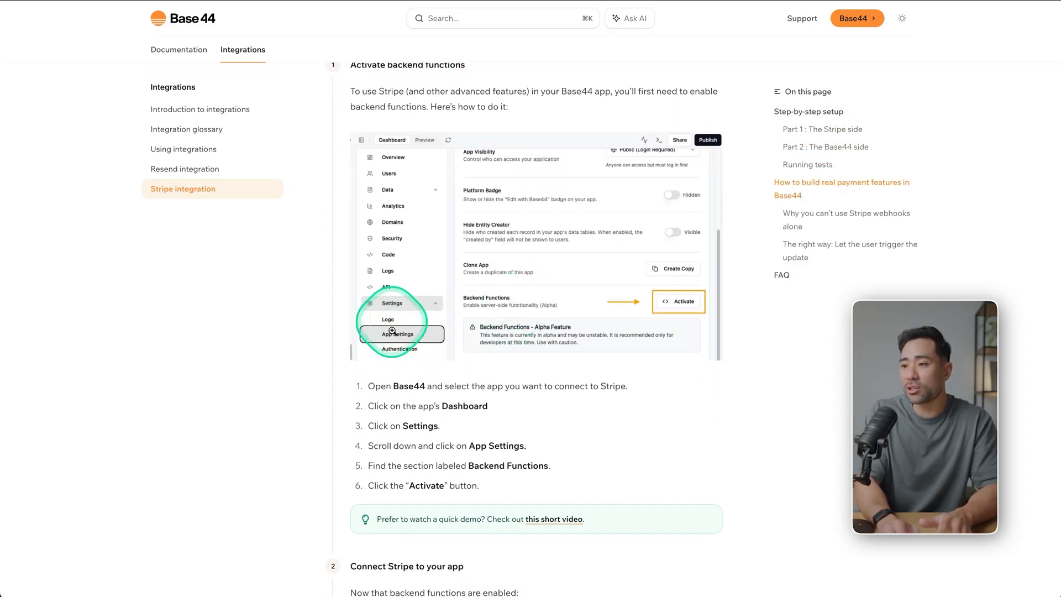
Continue through Part 2, updating secrets, down to the Running tests section.
{"action": "scroll", "scroll_direction": "down", "scroll_amount": 3}
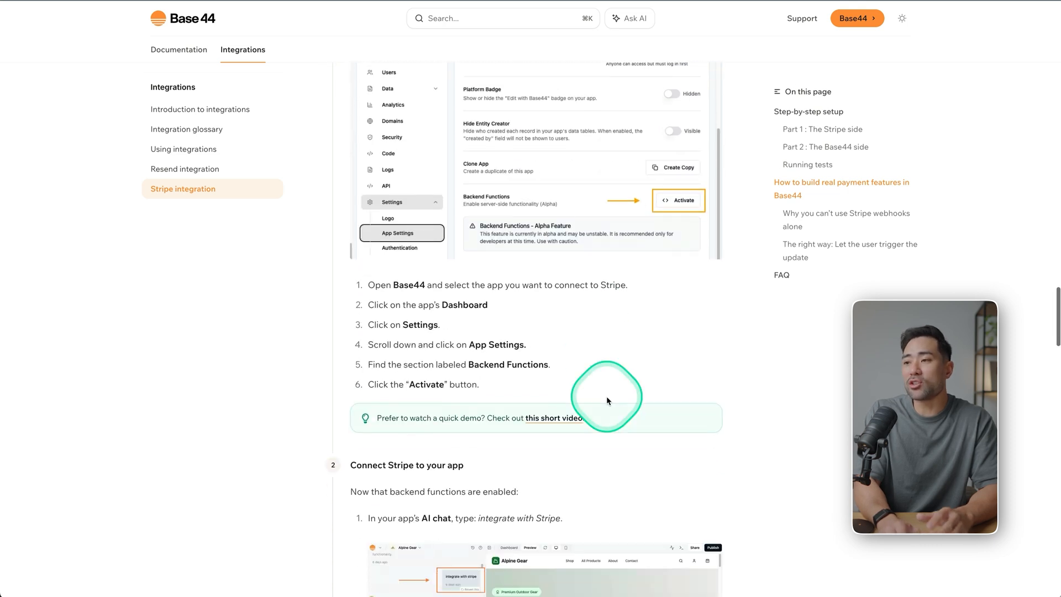
{"action": "scroll", "scroll_direction": "down", "scroll_amount": 3}
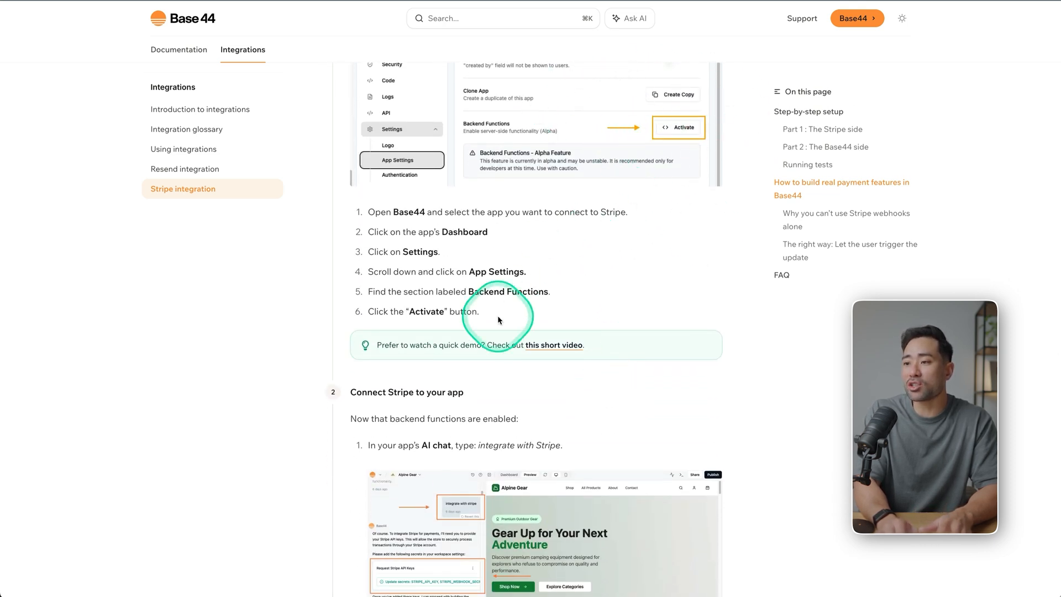
{"action": "scroll", "scroll_direction": "down", "scroll_amount": 3}
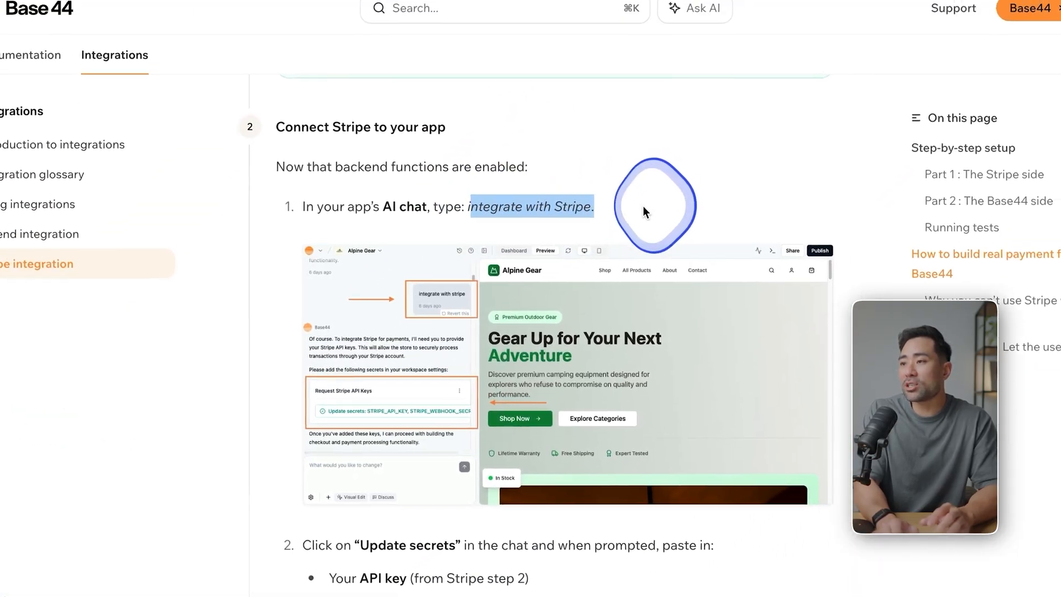
{"action": "scroll", "scroll_direction": "down", "scroll_amount": 3}
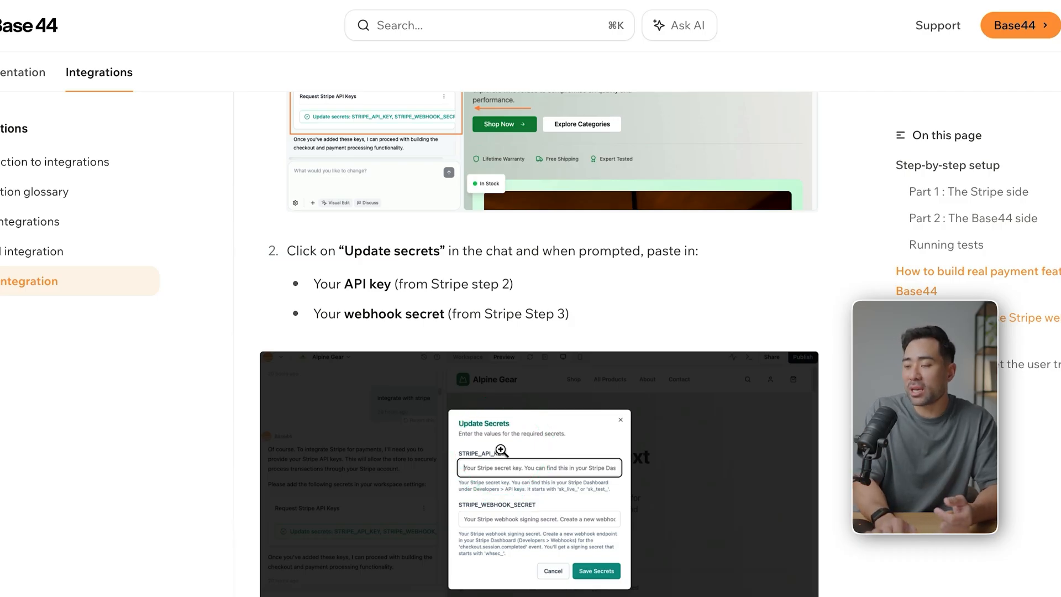
{"action": "scroll", "scroll_direction": "down", "scroll_amount": 3}
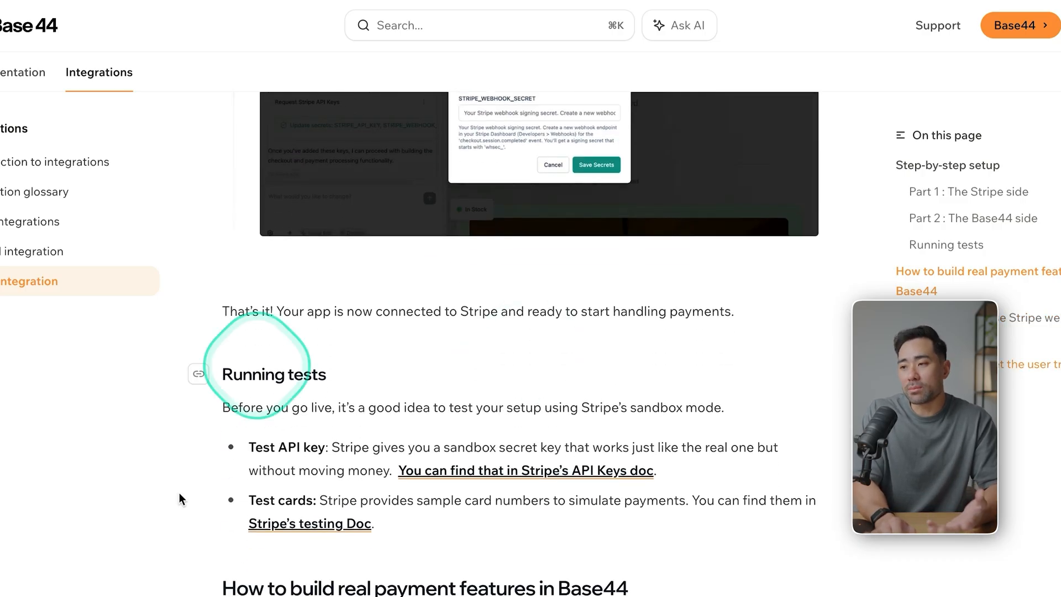